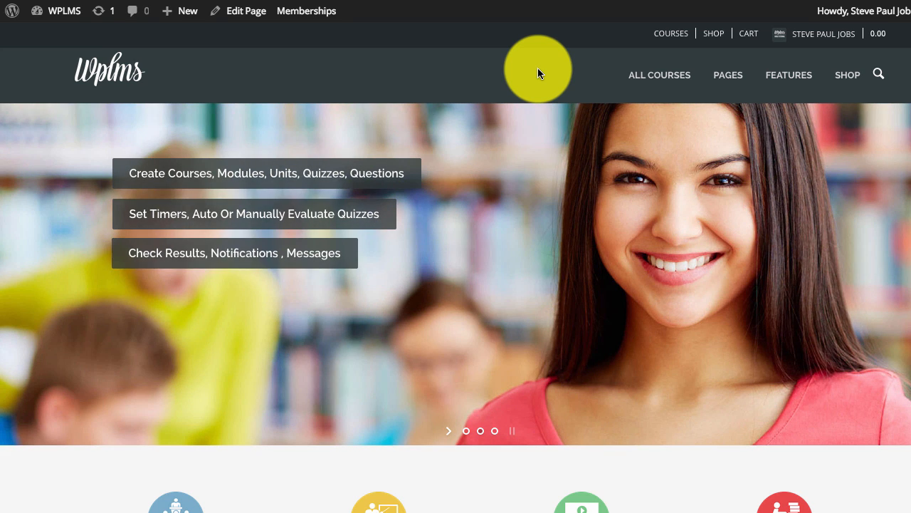
mouse_move(659, 74)
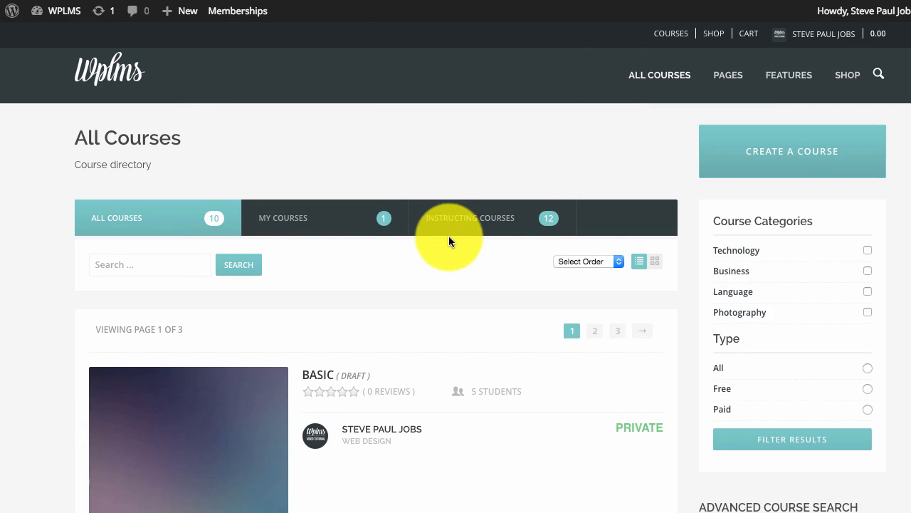
From All Courses, reach the How to write effectively page and choose Edit Course.
scroll("down", 3)
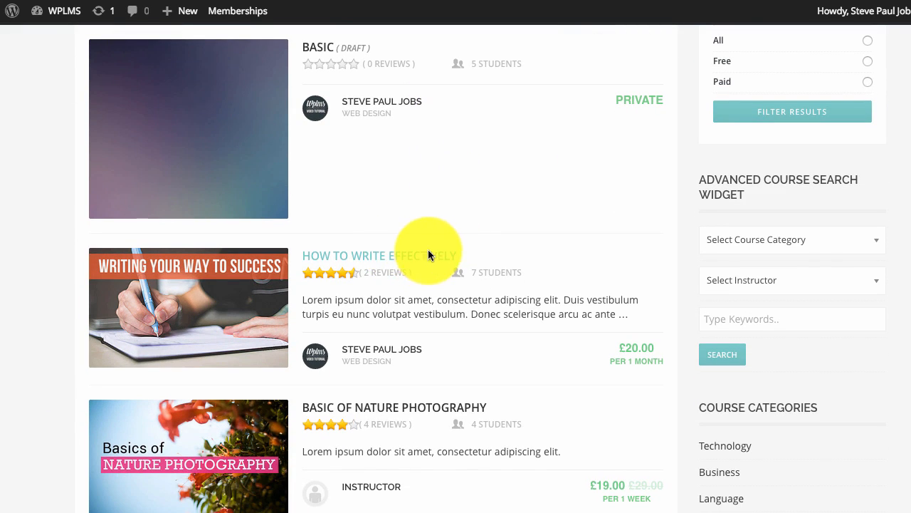
left_click(379, 254)
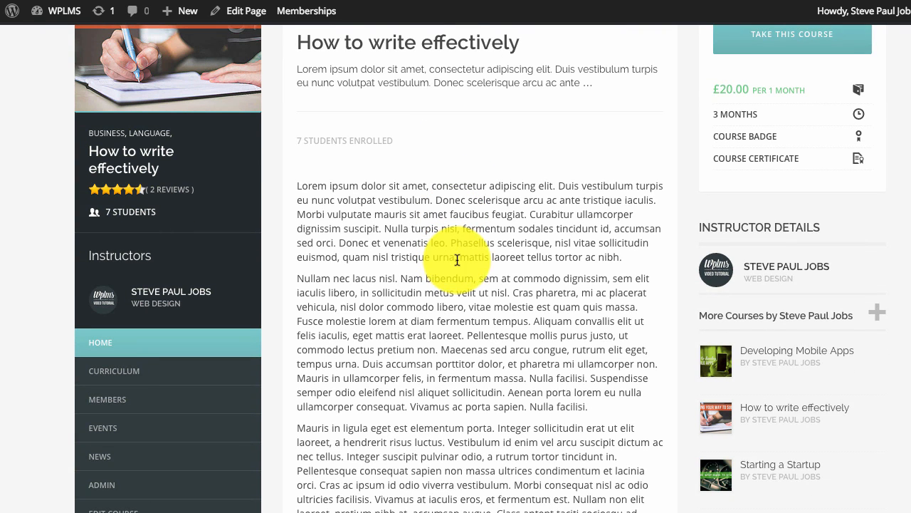
scroll("down", 3)
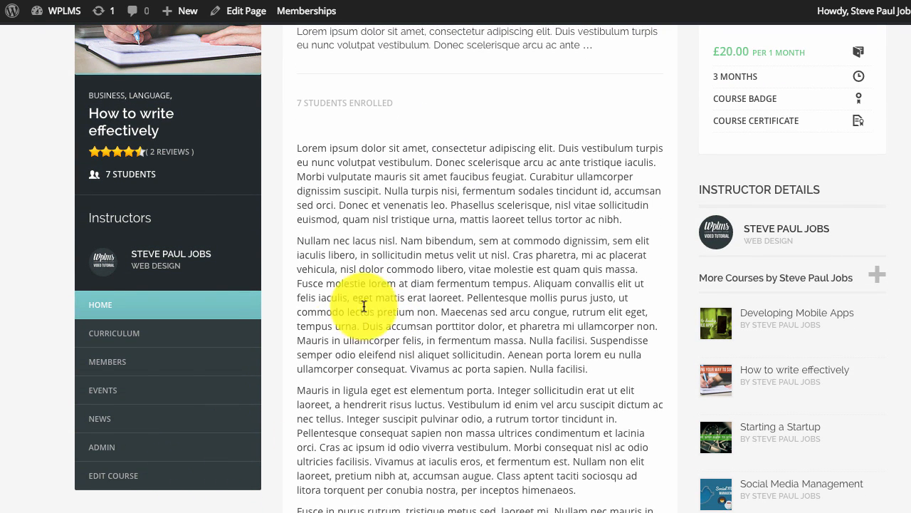
left_click(114, 476)
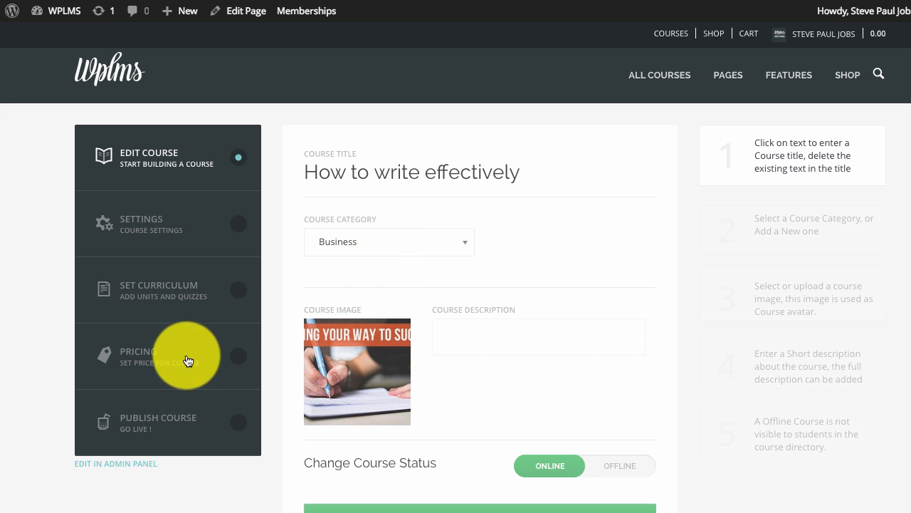
In the Pricing step, set Course Points to 10, add Basic membership, and save course pricing.
left_click(168, 356)
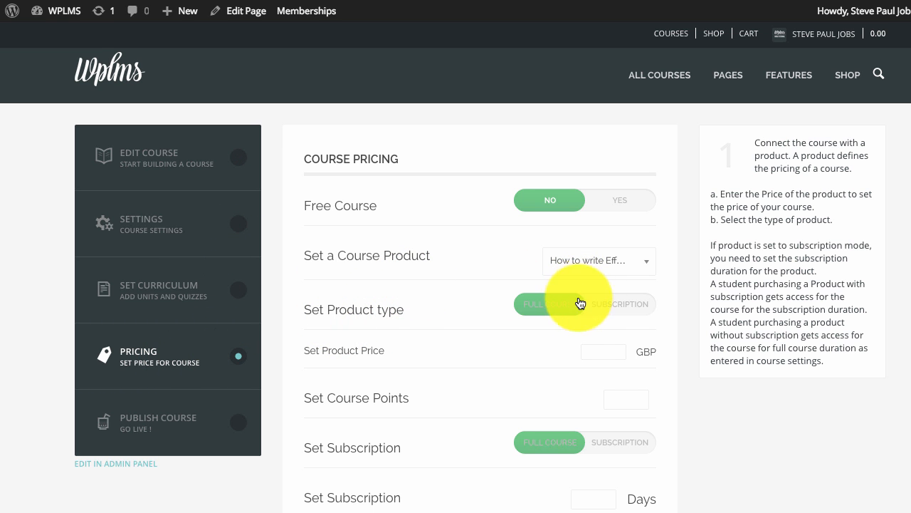
scroll("down", 3)
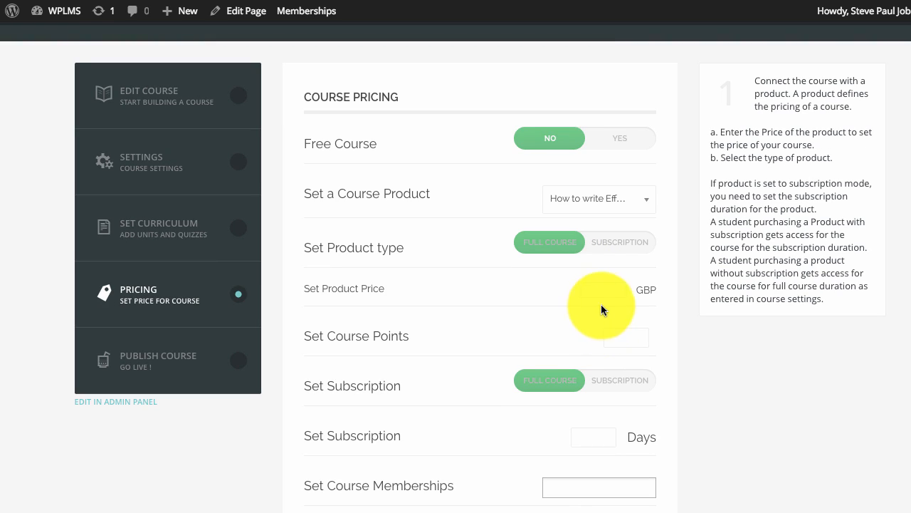
mouse_move(615, 238)
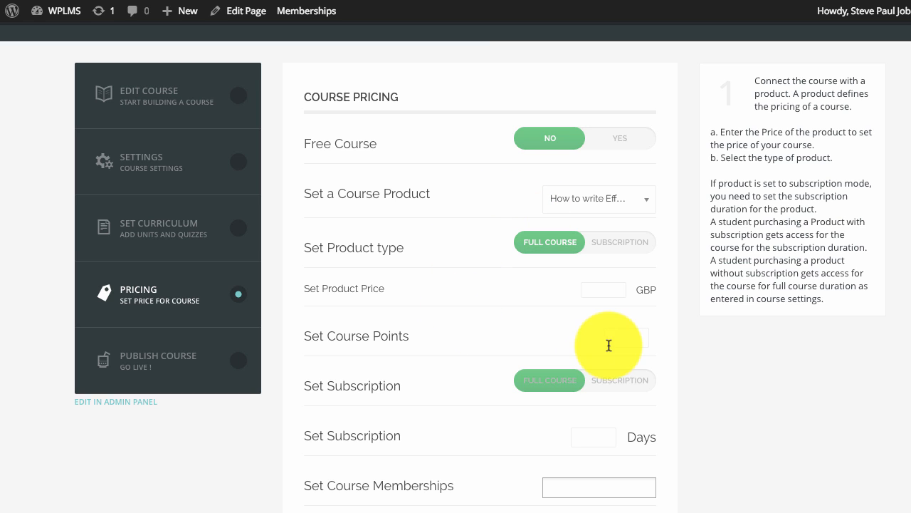
mouse_move(605, 352)
type("10")
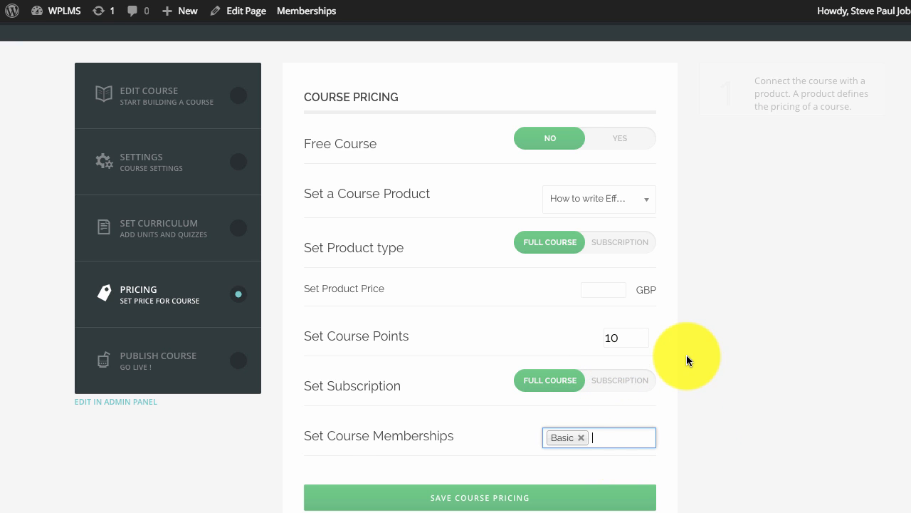
mouse_move(463, 447)
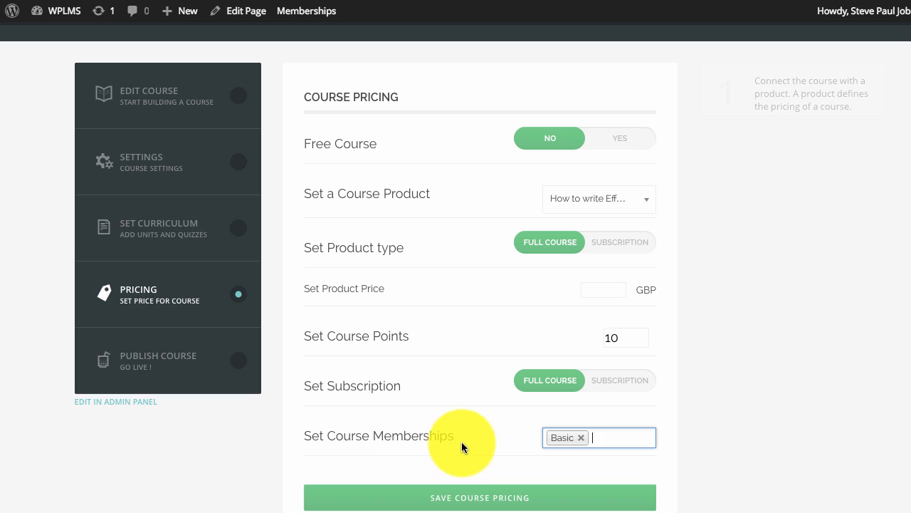
left_click(480, 497)
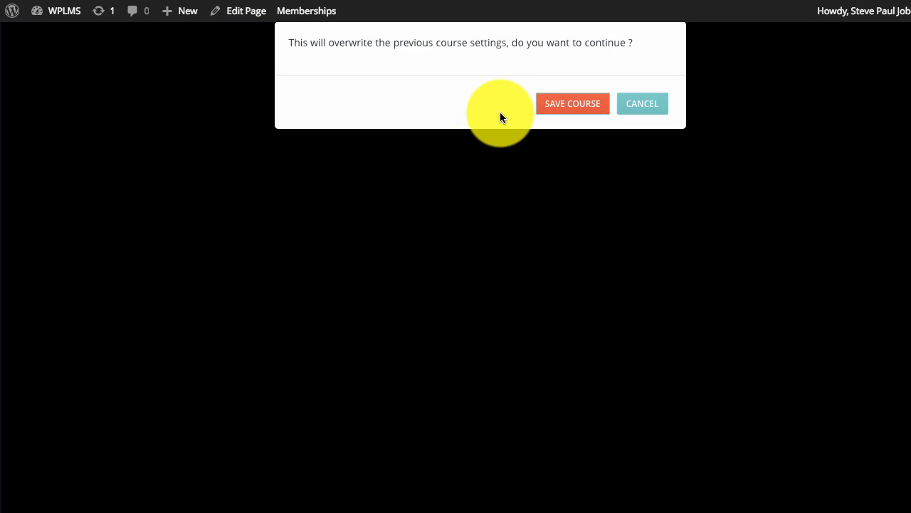
Confirm the overwrite so the course page shows £20.00, BASIC and 10.00 points options.
left_click(573, 103)
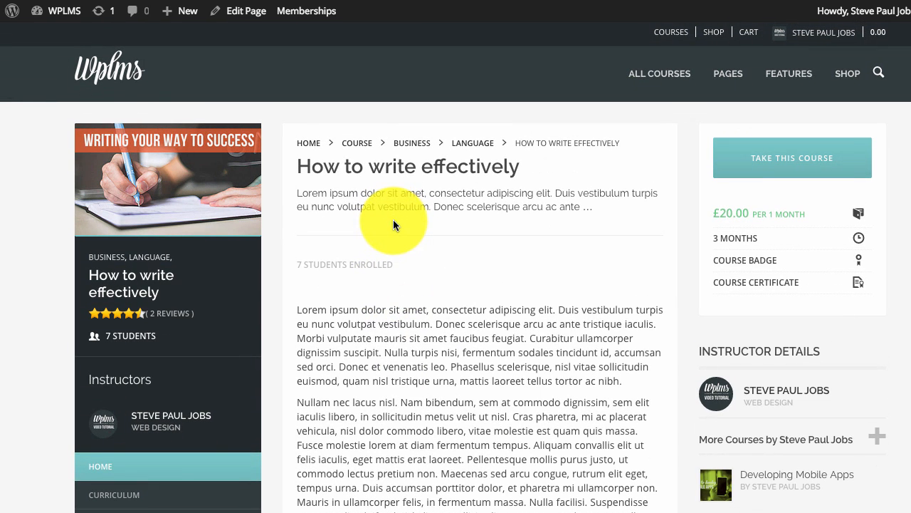
mouse_move(456, 265)
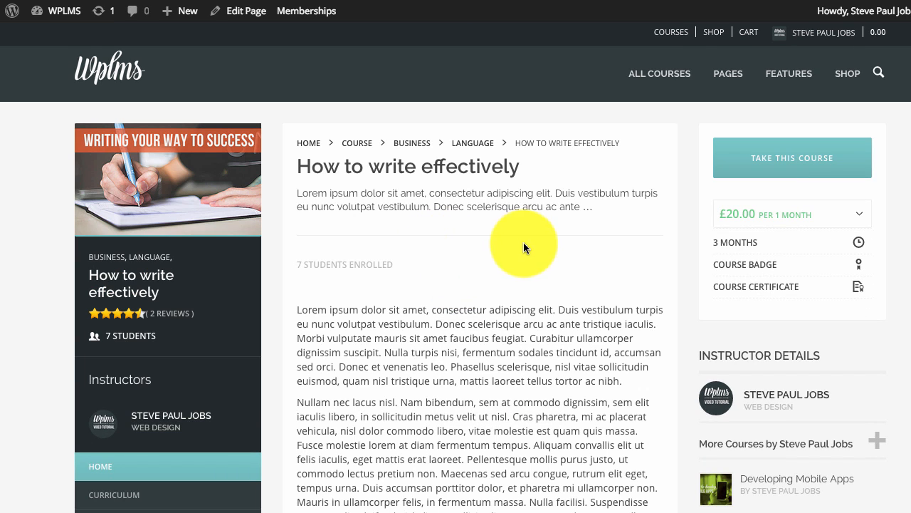
mouse_move(757, 235)
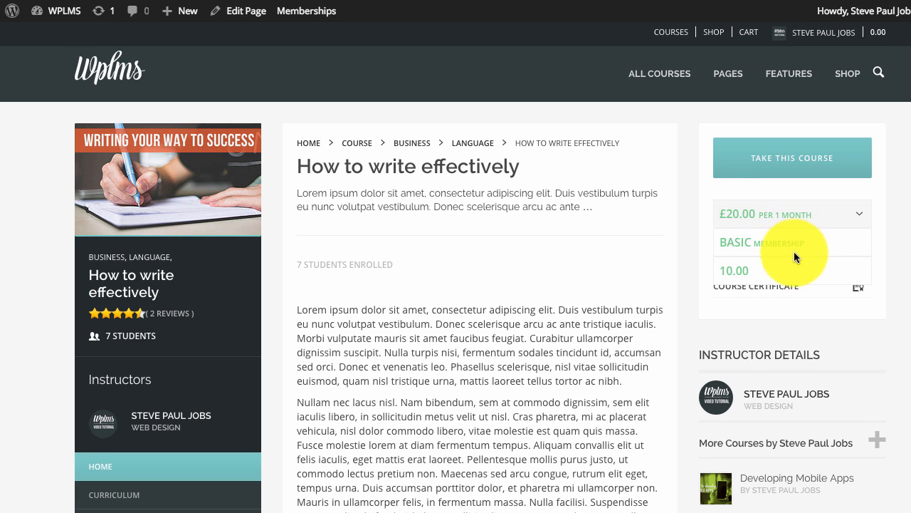
mouse_move(792, 254)
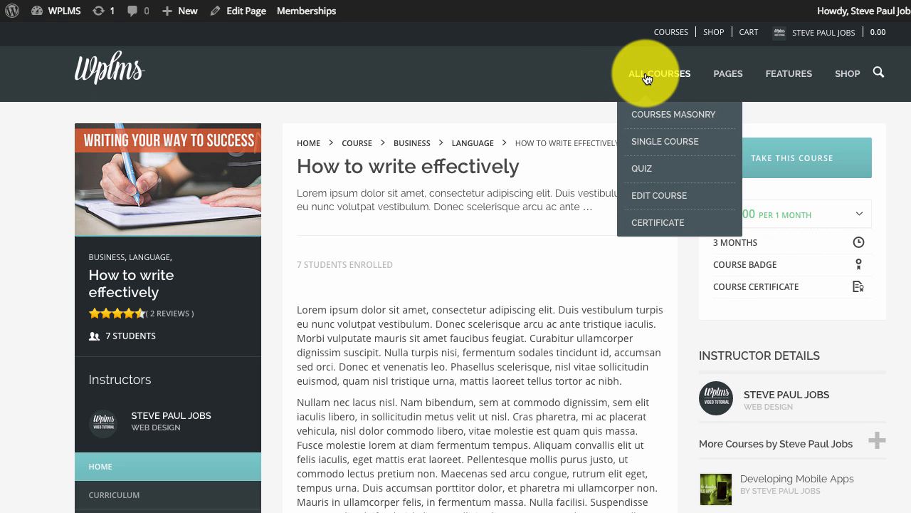
mouse_move(309, 128)
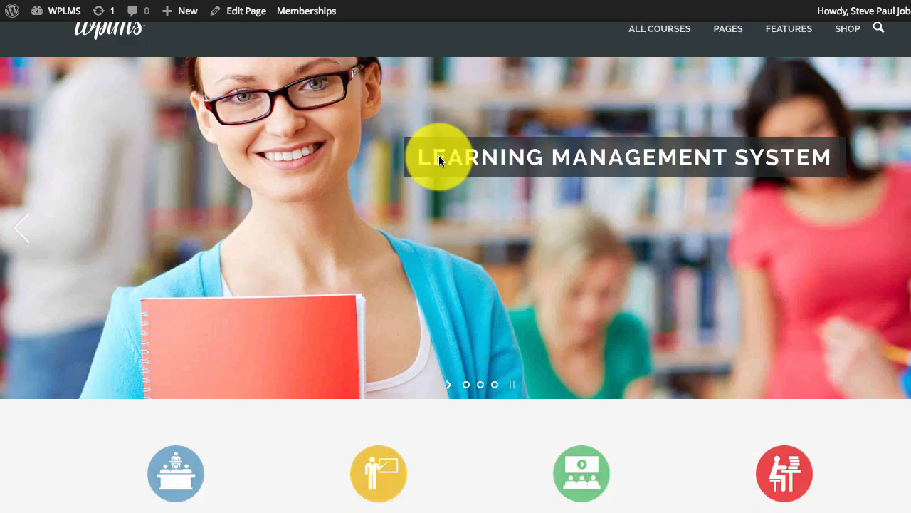
Scroll the home page down to the Popular Courses carousel and enter Edit Page.
scroll("down", 3)
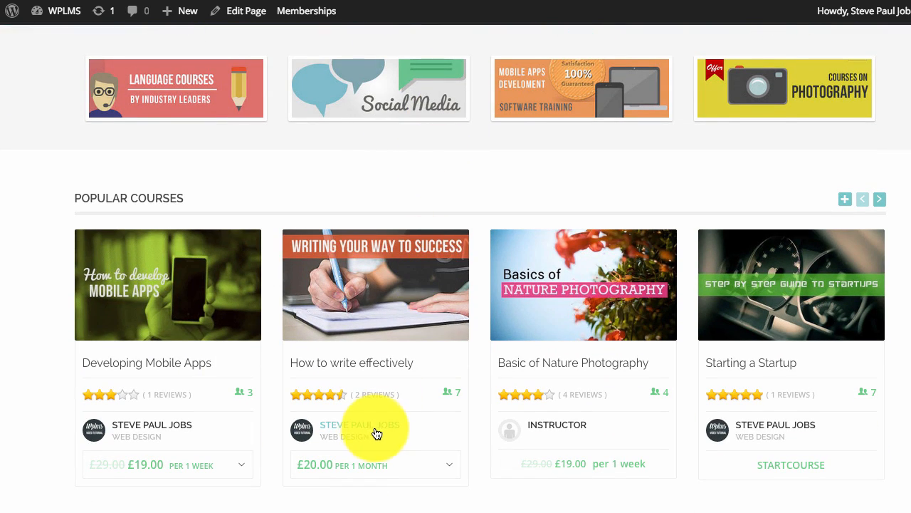
mouse_move(433, 361)
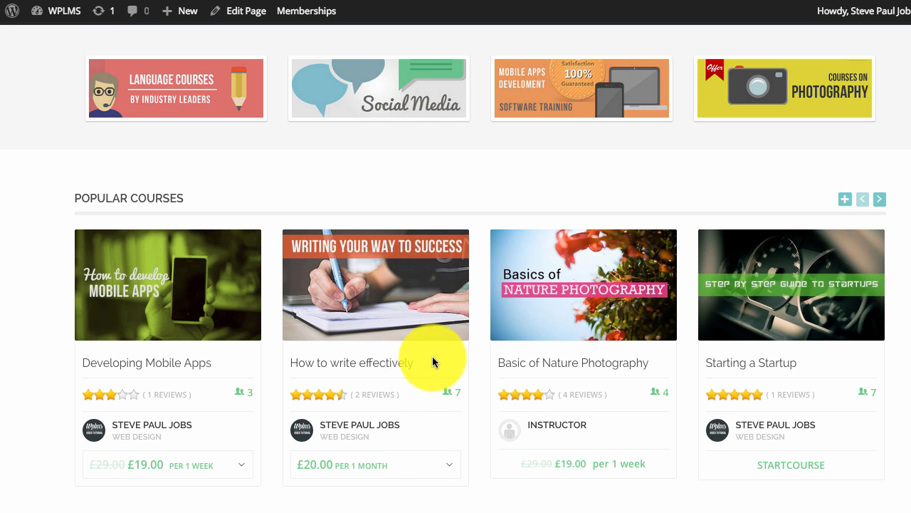
scroll("down", 3)
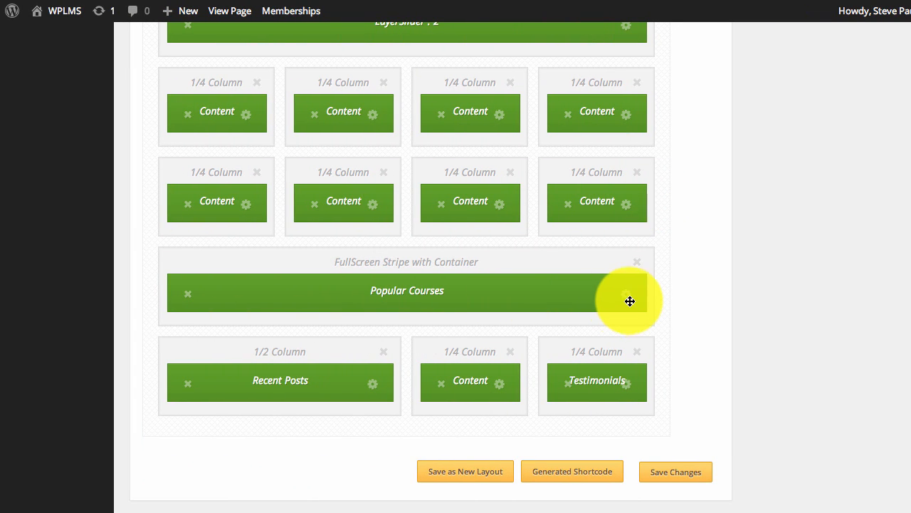
In Popular Courses settings, choose the Carousel/Rotating Block Style showing title, instructor and price.
left_click(629, 301)
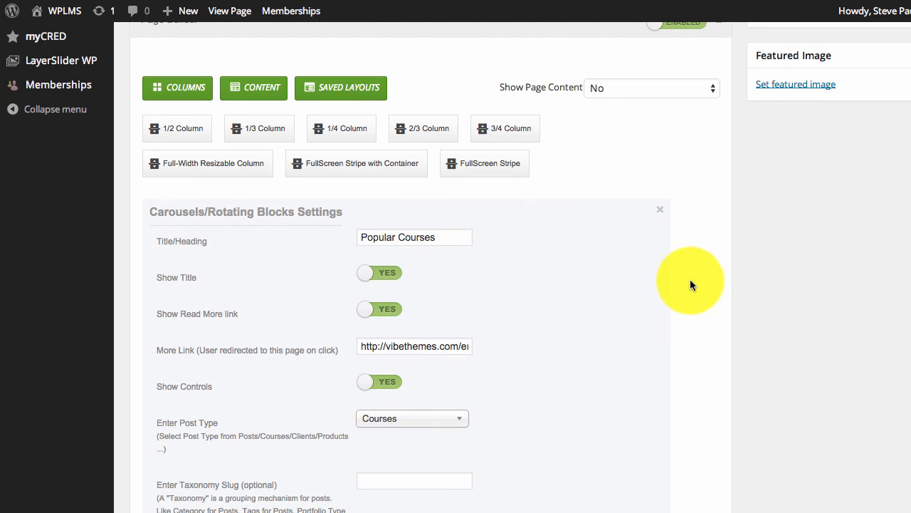
mouse_move(540, 262)
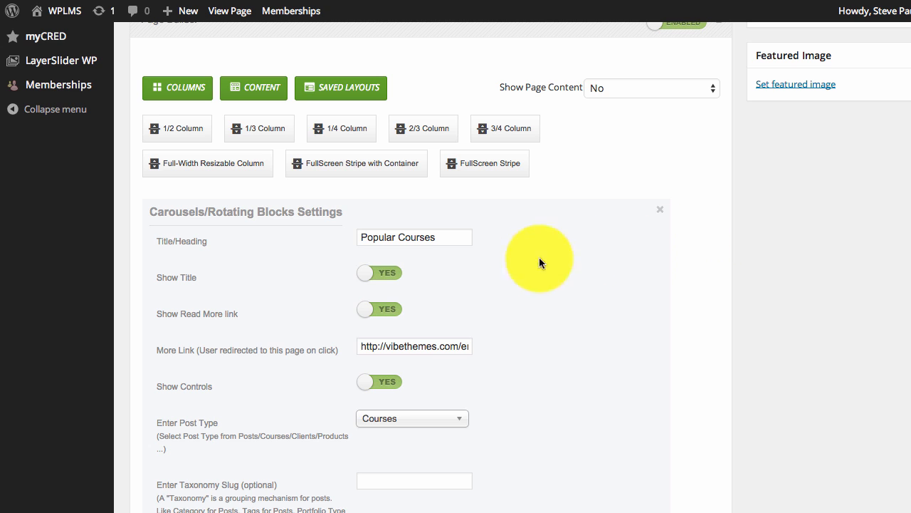
mouse_move(518, 242)
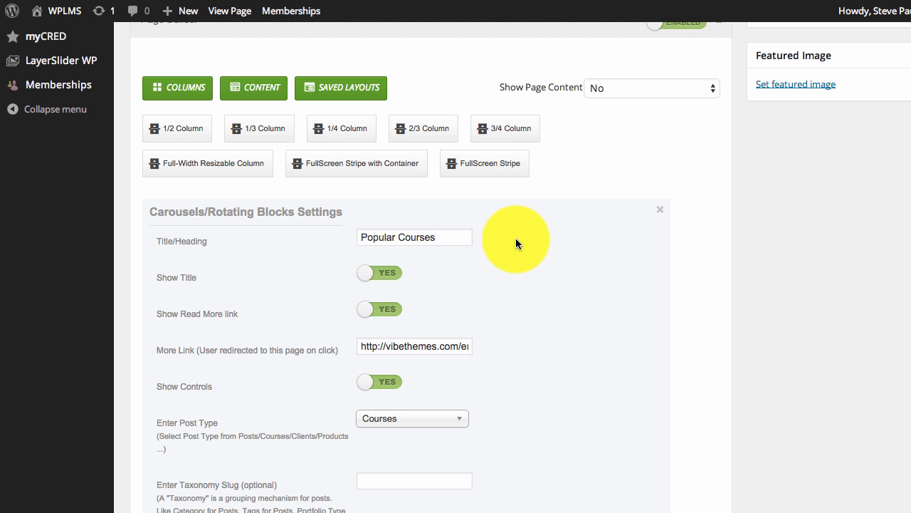
mouse_move(520, 251)
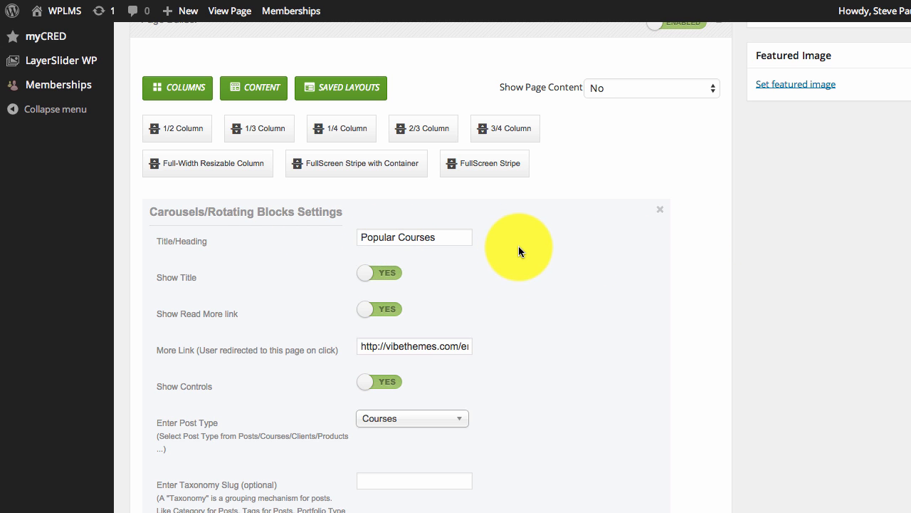
scroll("down", 3)
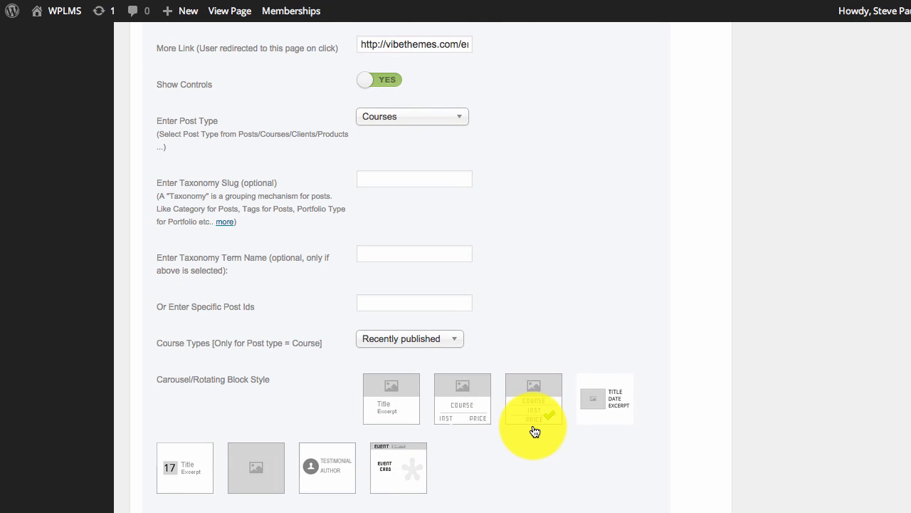
mouse_move(536, 431)
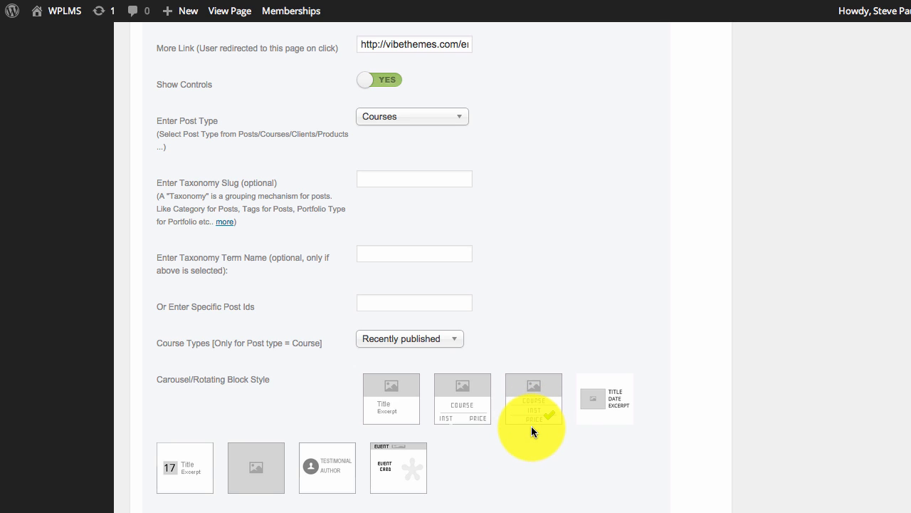
left_click(533, 399)
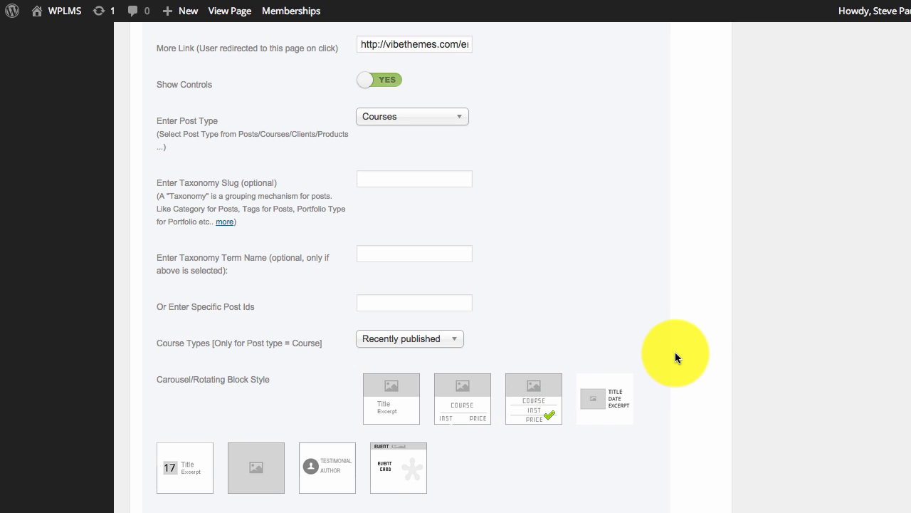
scroll("down", 3)
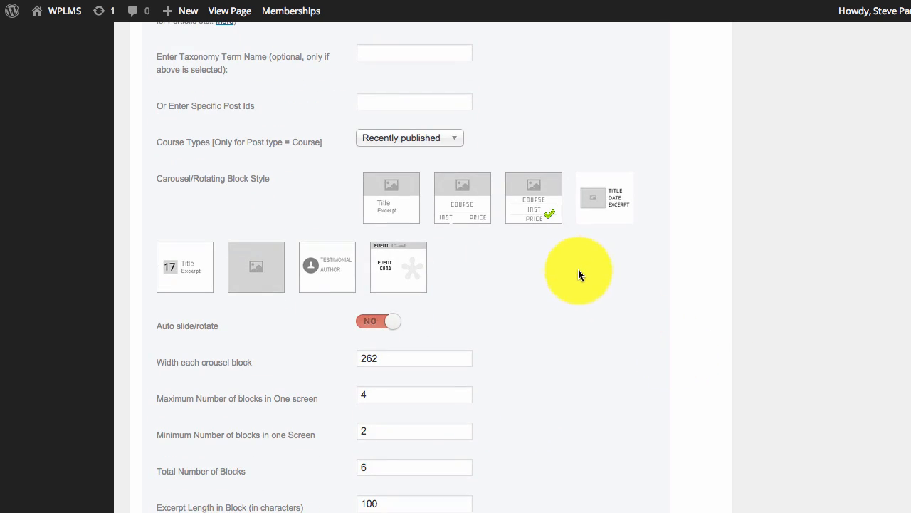